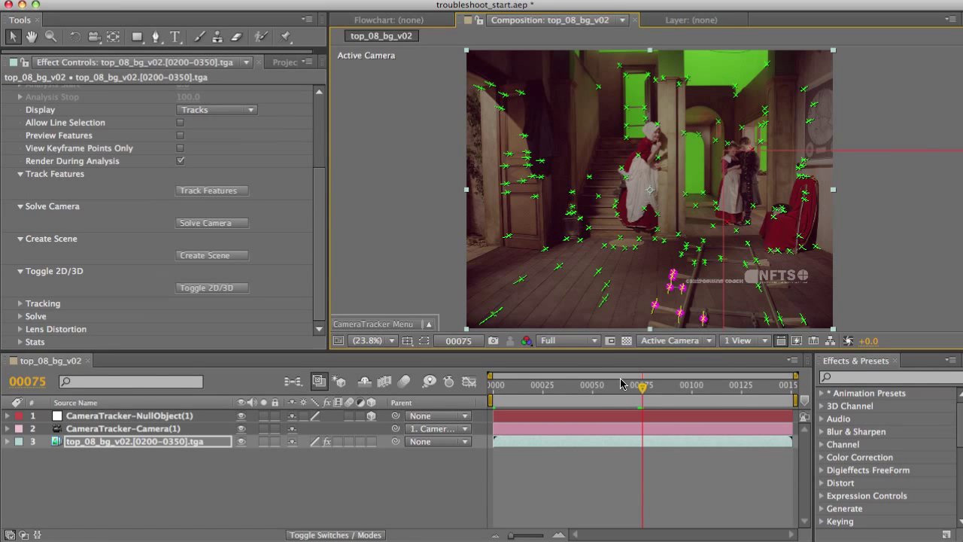
# Scrub through the tracked shot to review it and dismiss the tracker actions menu.
pyautogui.moveTo(639, 391); pyautogui.dragTo(578, 392)
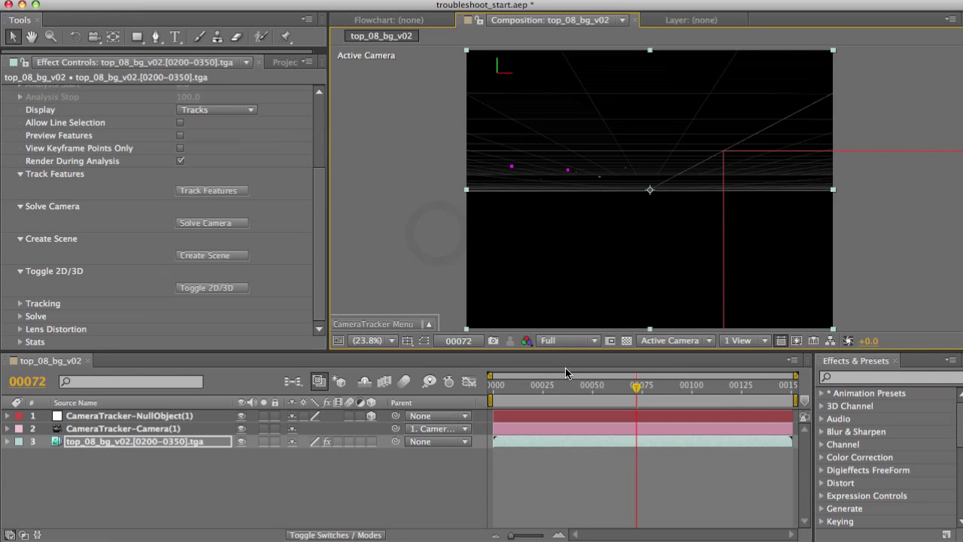
pyautogui.moveTo(638, 397)
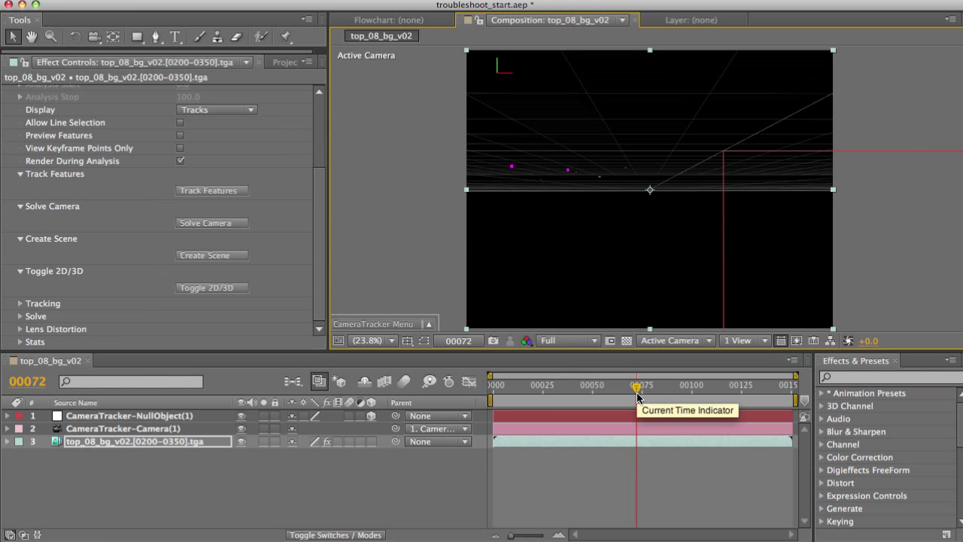
pyautogui.moveTo(637, 385); pyautogui.dragTo(562, 385)
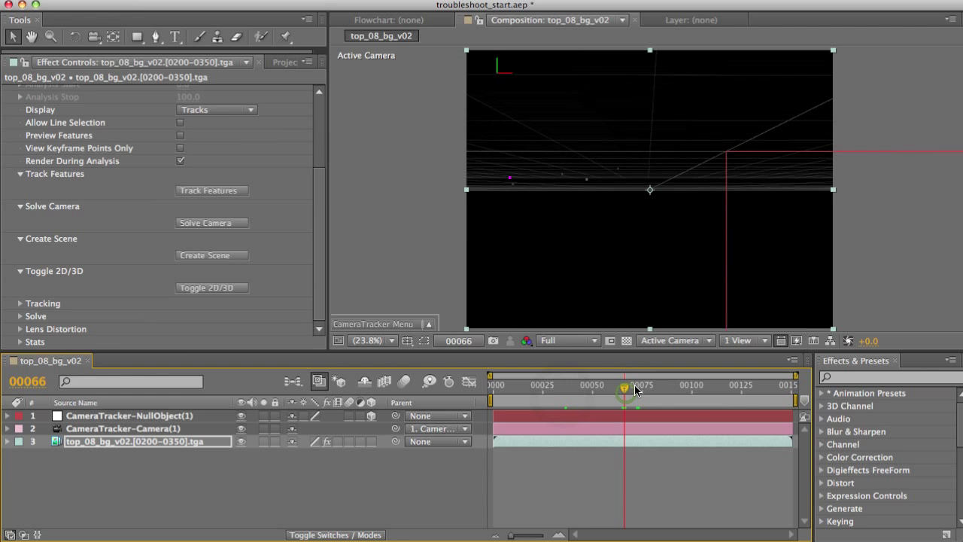
pyautogui.moveTo(624, 388); pyautogui.dragTo(644, 385)
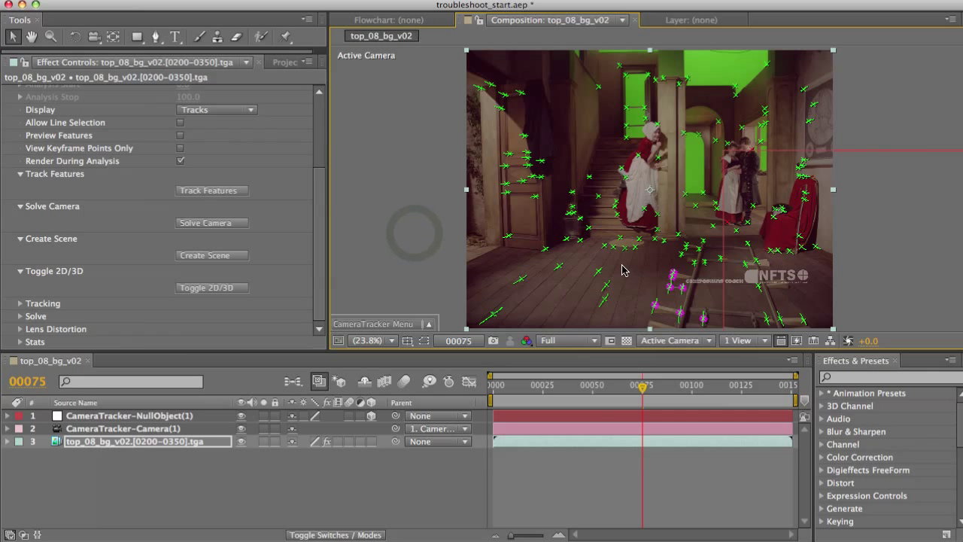
pyautogui.moveTo(693, 328)
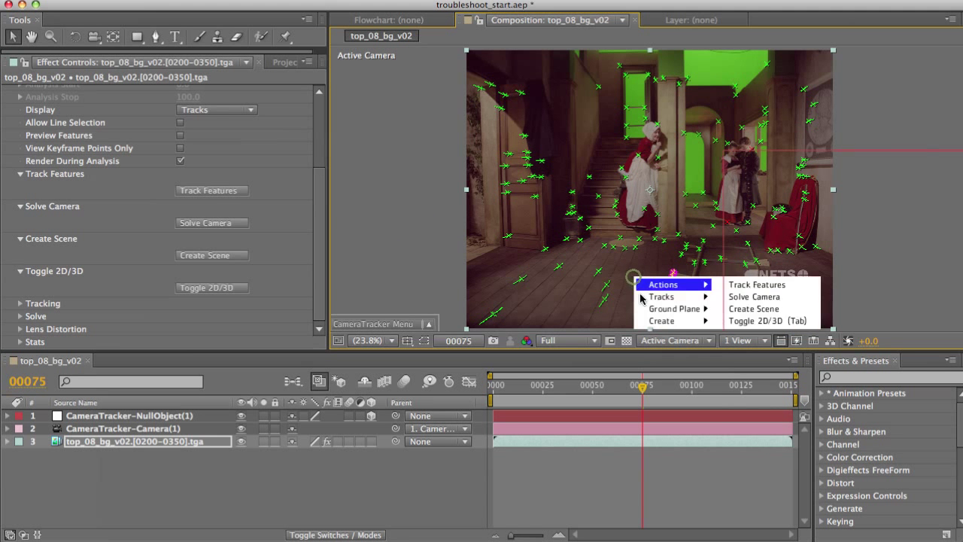
pyautogui.click(754, 296)
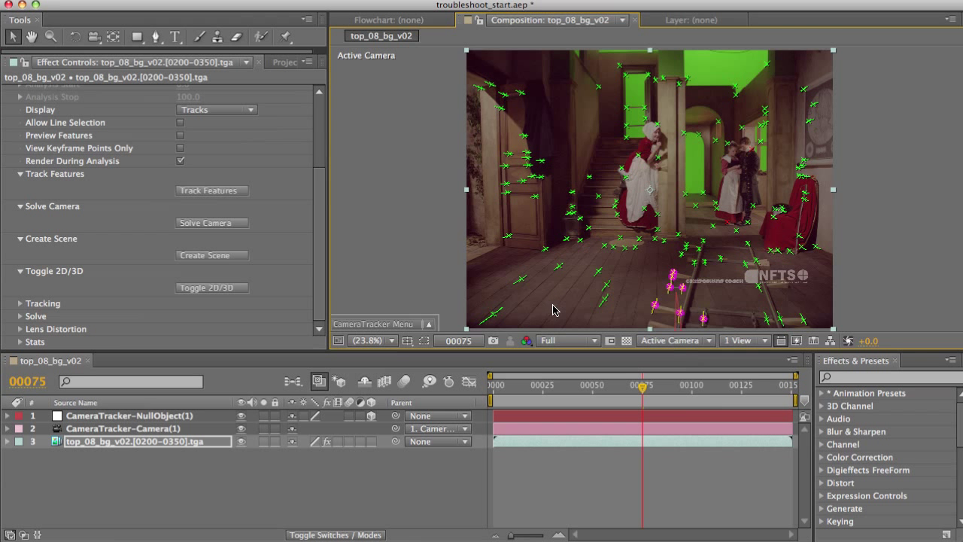
pyautogui.moveTo(686, 391)
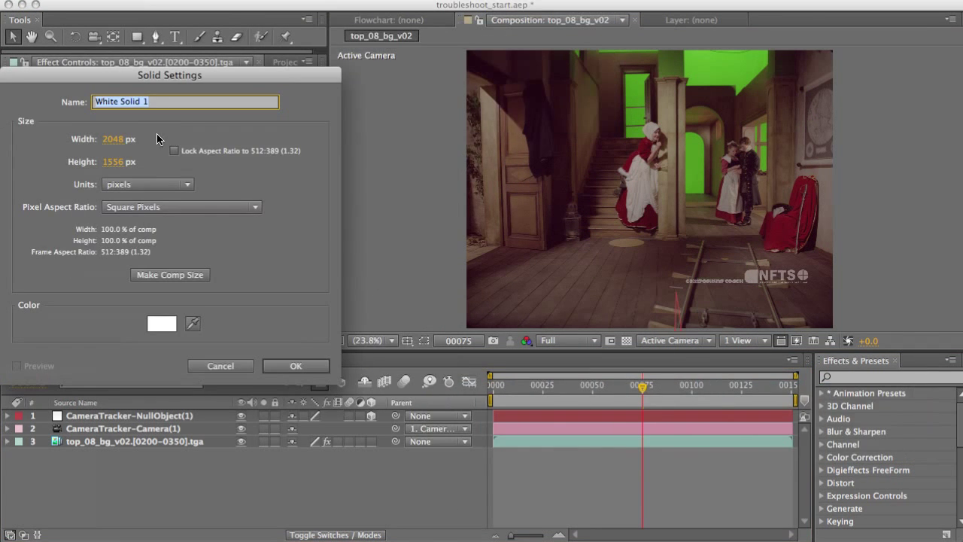
# Create a white solid sized 2000 by 200 pixels and confirm its settings.
pyautogui.write('200')
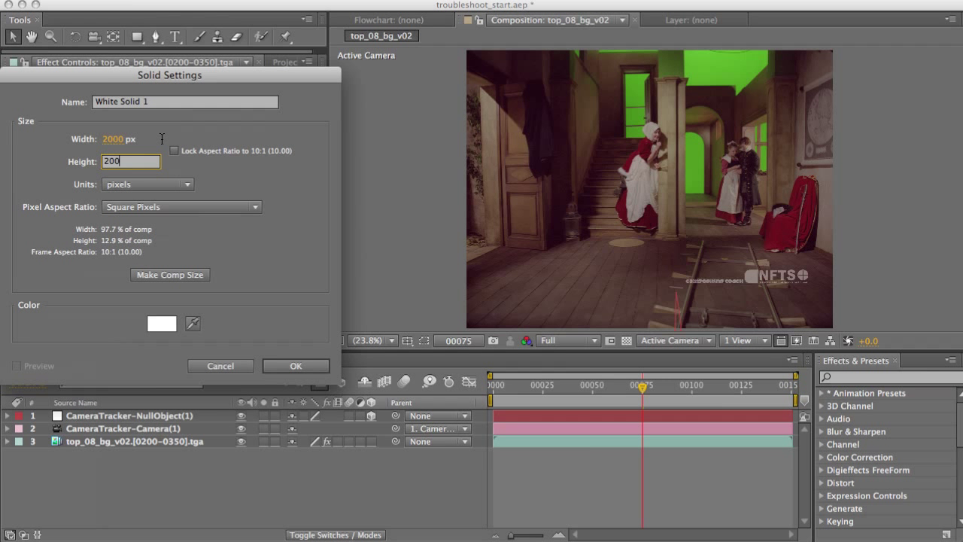
pyautogui.click(295, 366)
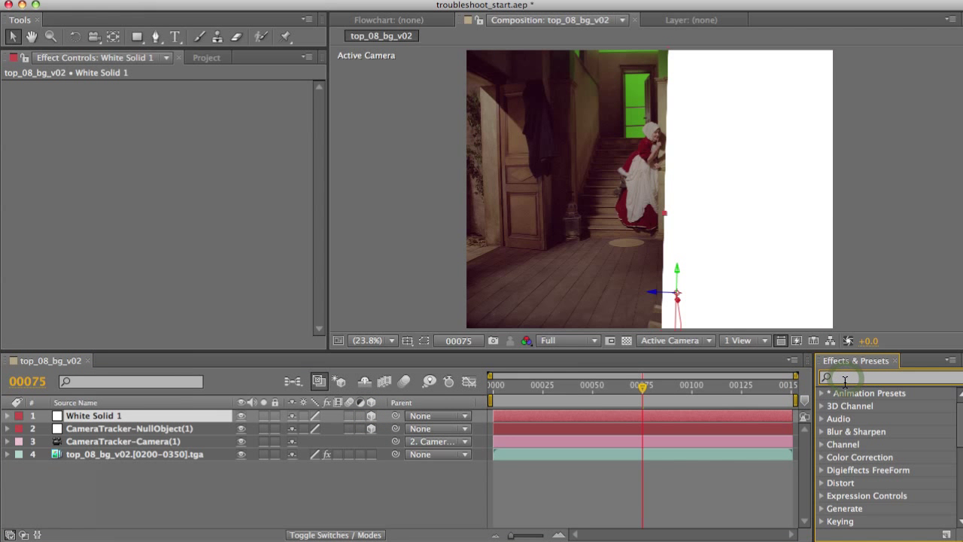
# Apply the Grid effect to the white solid and set its X Rotation to 90°.
pyautogui.write('grid')
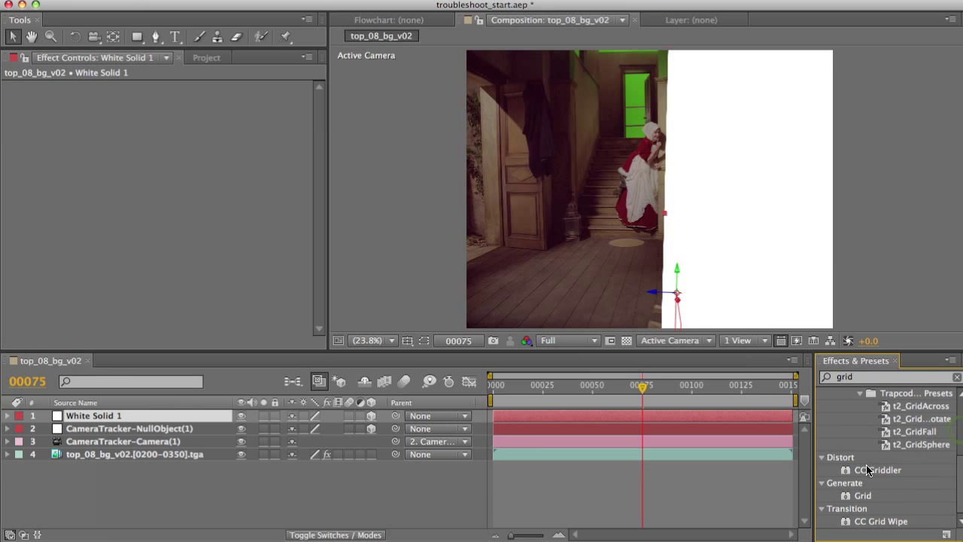
pyautogui.doubleClick(864, 495)
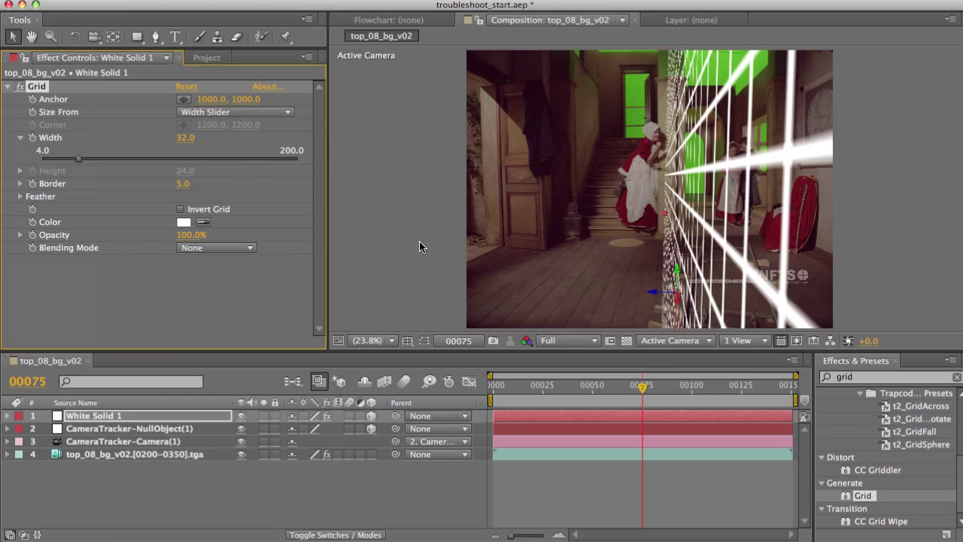
pyautogui.doubleClick(93, 415)
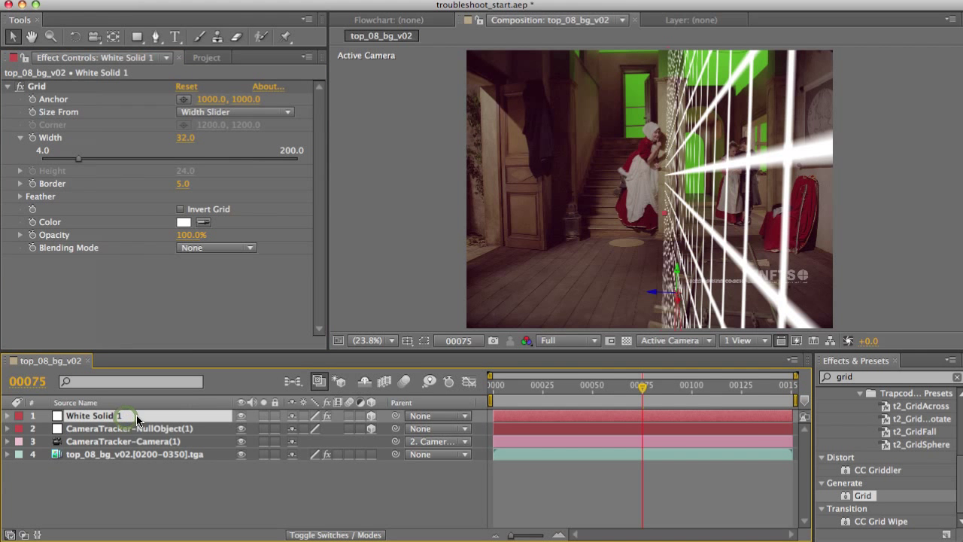
pyautogui.click(6, 415)
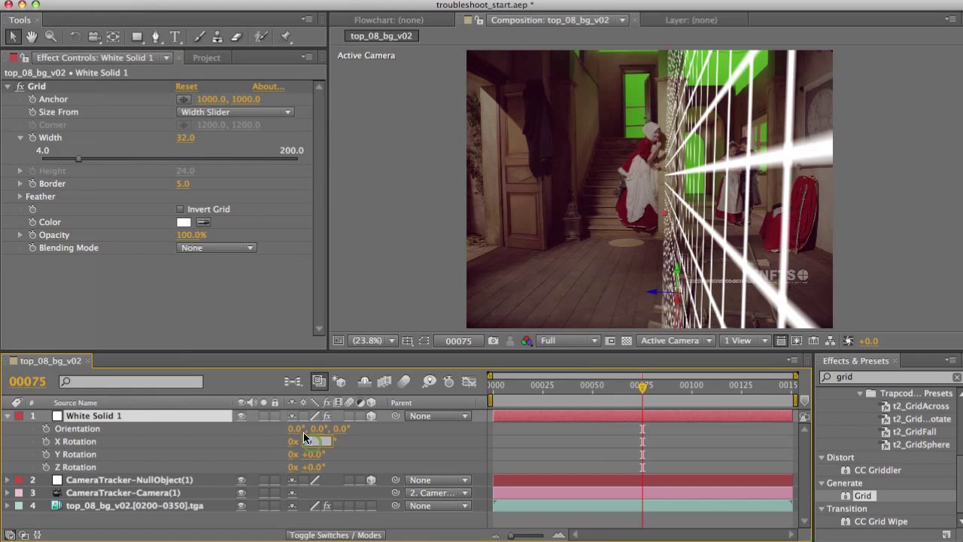
pyautogui.write('90.0°')
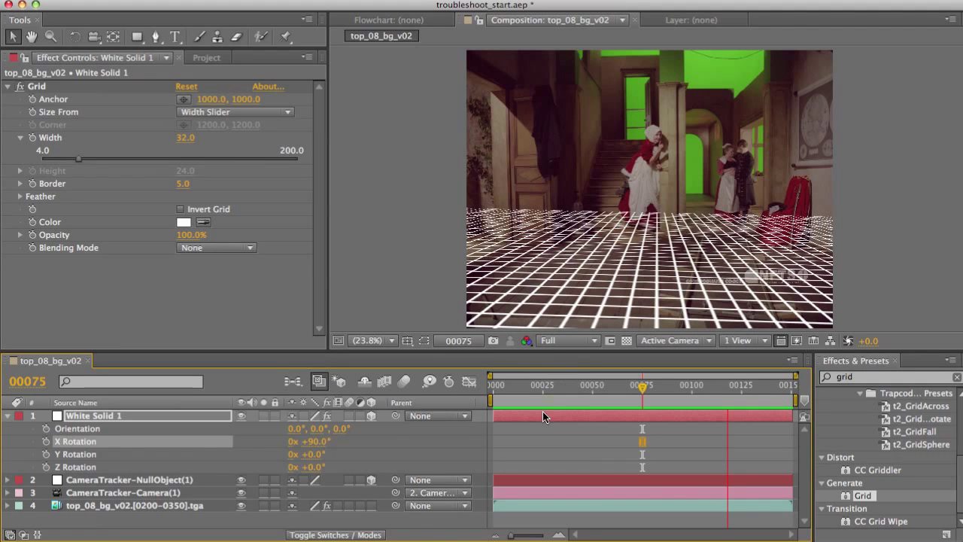
pyautogui.moveTo(533, 370)
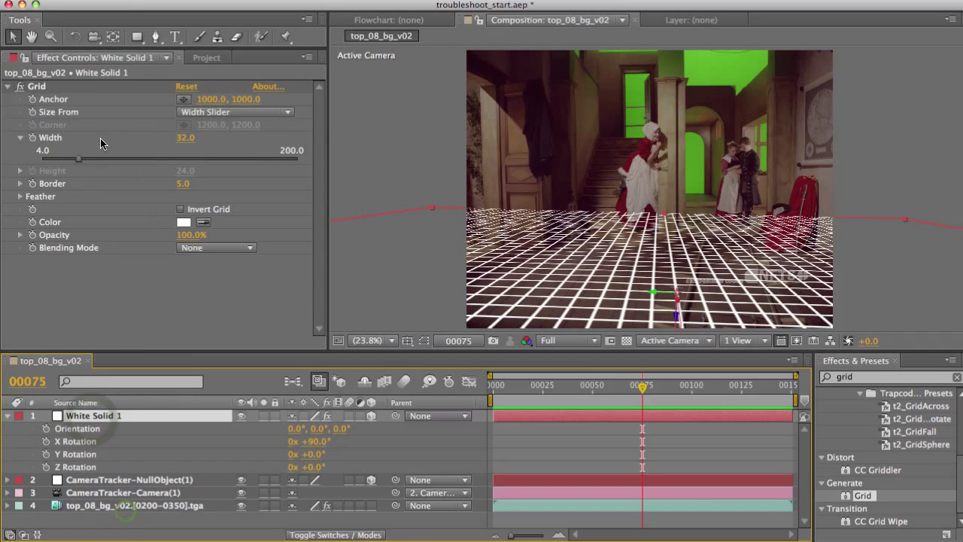
# Select the footage layer to show CameraTracker, scrubbing to frame 72 and back to 36.
pyautogui.click(136, 506)
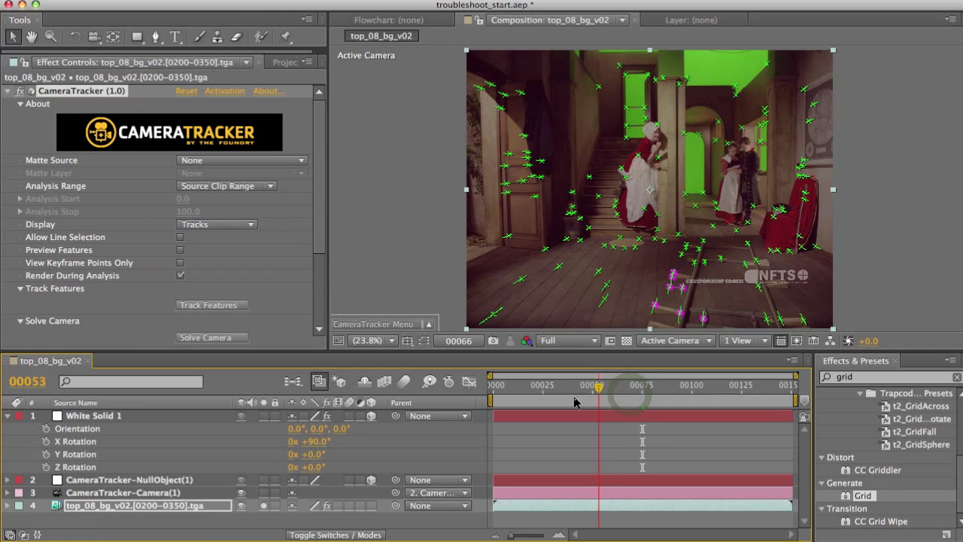
pyautogui.moveTo(596, 385); pyautogui.dragTo(564, 385)
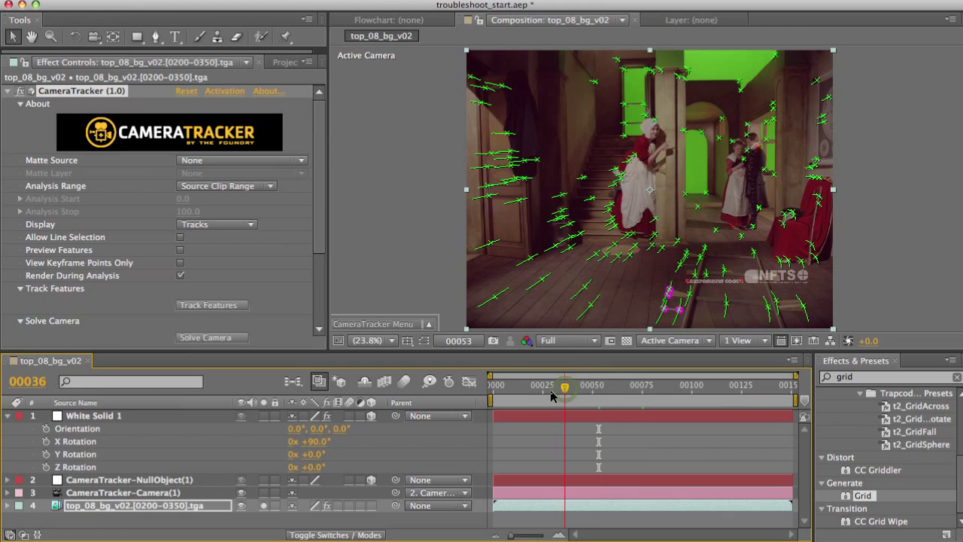
pyautogui.moveTo(564, 385); pyautogui.dragTo(584, 385)
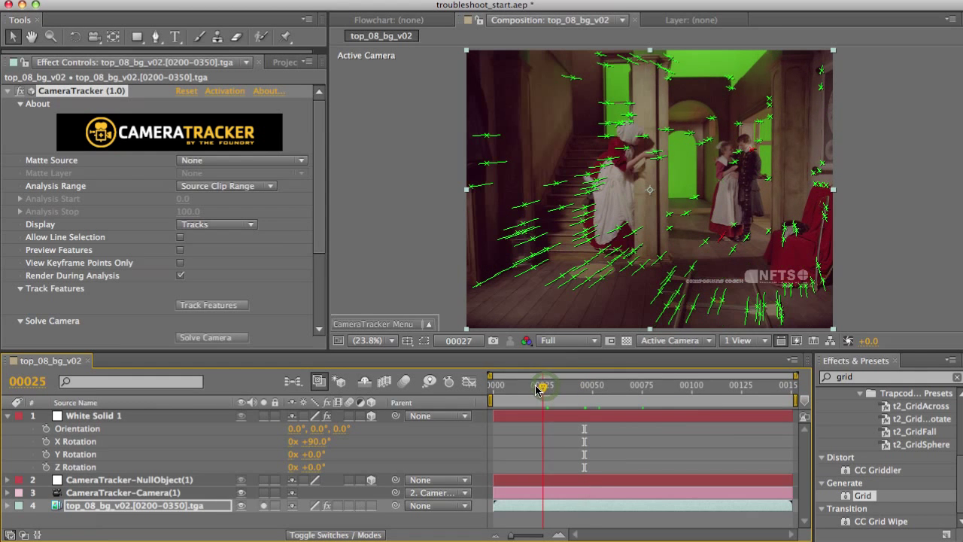
pyautogui.moveTo(540, 385); pyautogui.dragTo(611, 386)
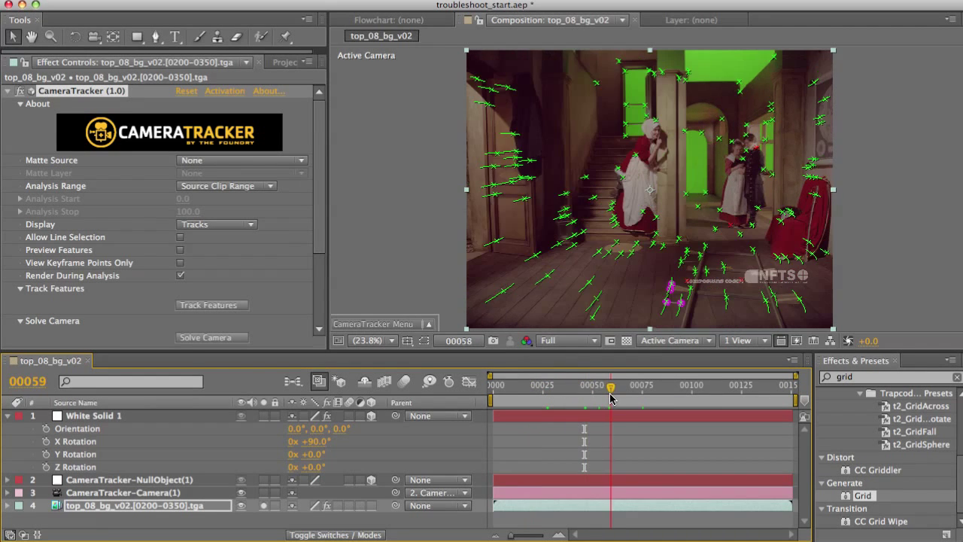
pyautogui.moveTo(611, 388); pyautogui.dragTo(620, 388)
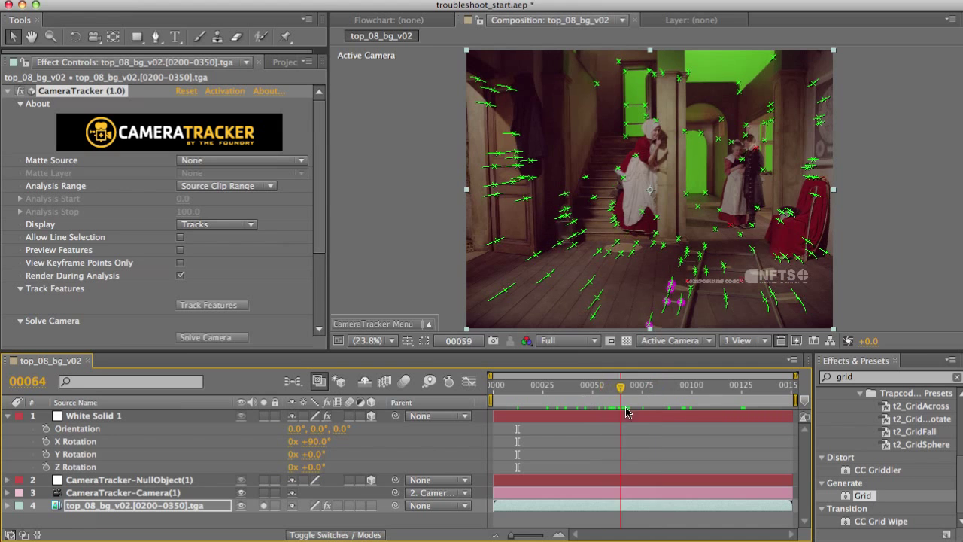
pyautogui.moveTo(620, 385); pyautogui.dragTo(606, 385)
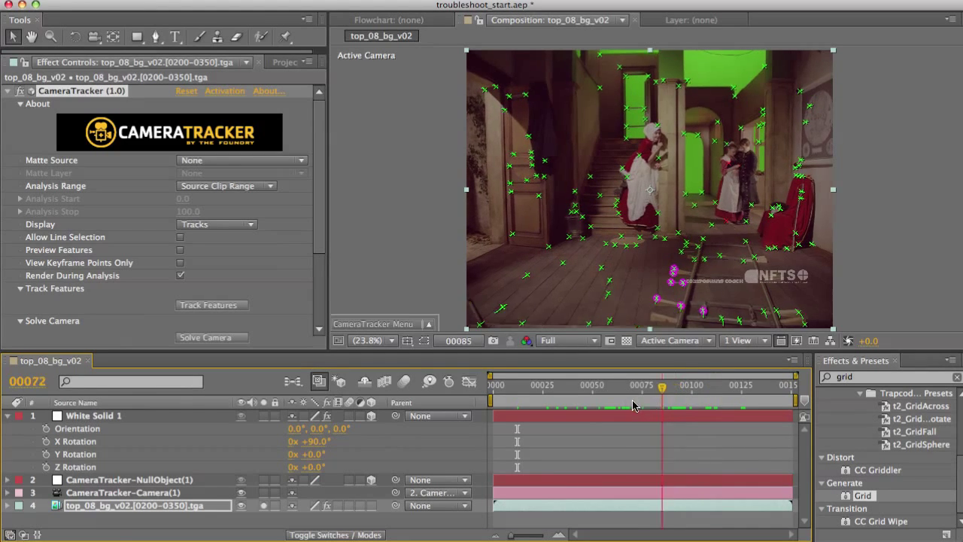
pyautogui.moveTo(660, 388); pyautogui.dragTo(619, 388)
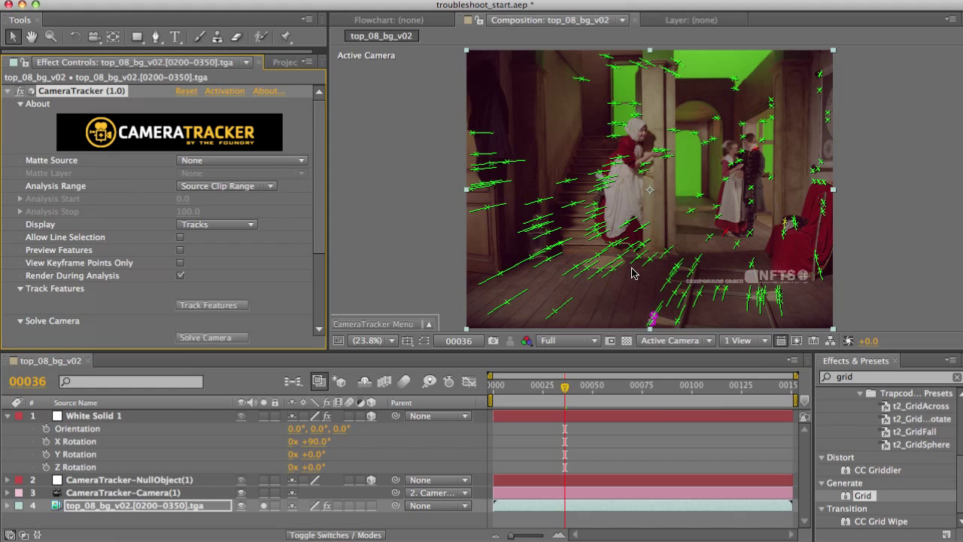
pyautogui.moveTo(695, 325)
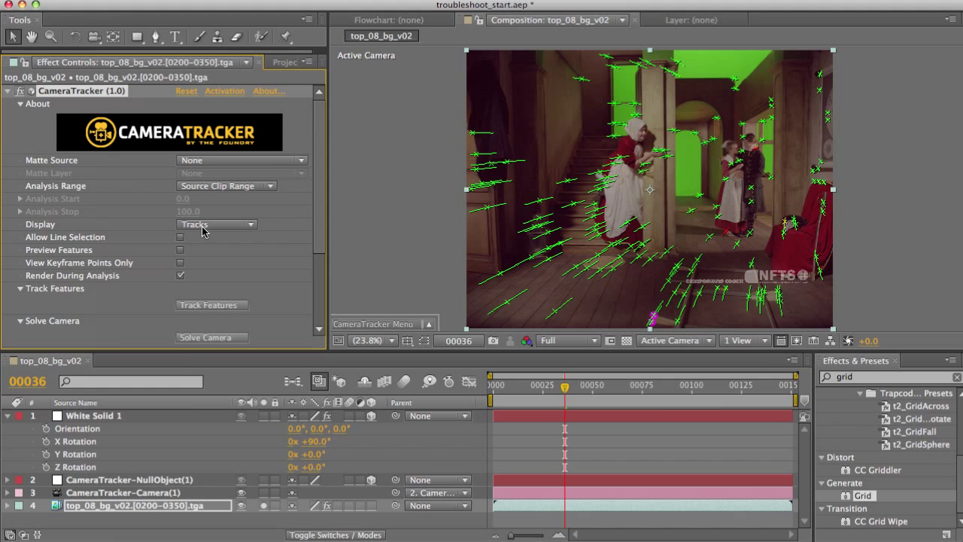
pyautogui.moveTo(760, 162)
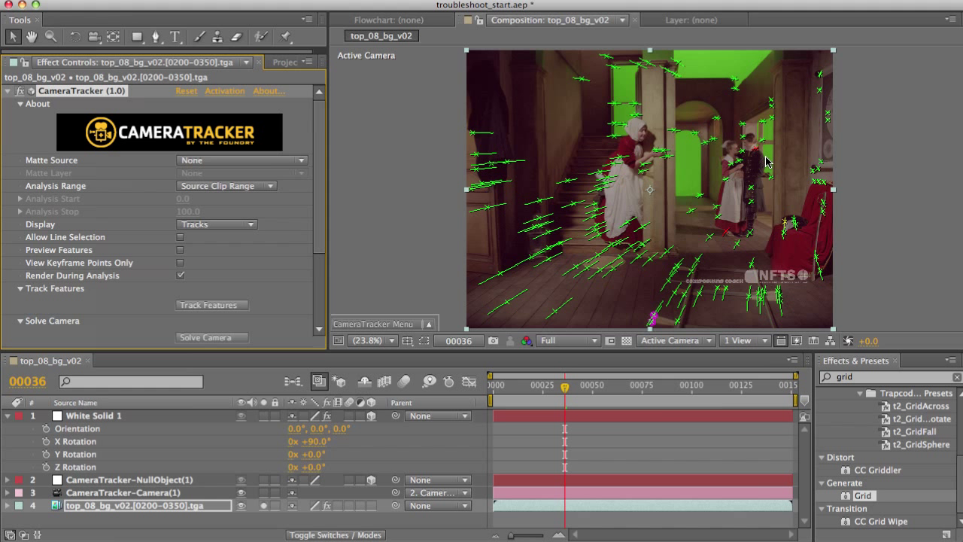
pyautogui.moveTo(755, 155)
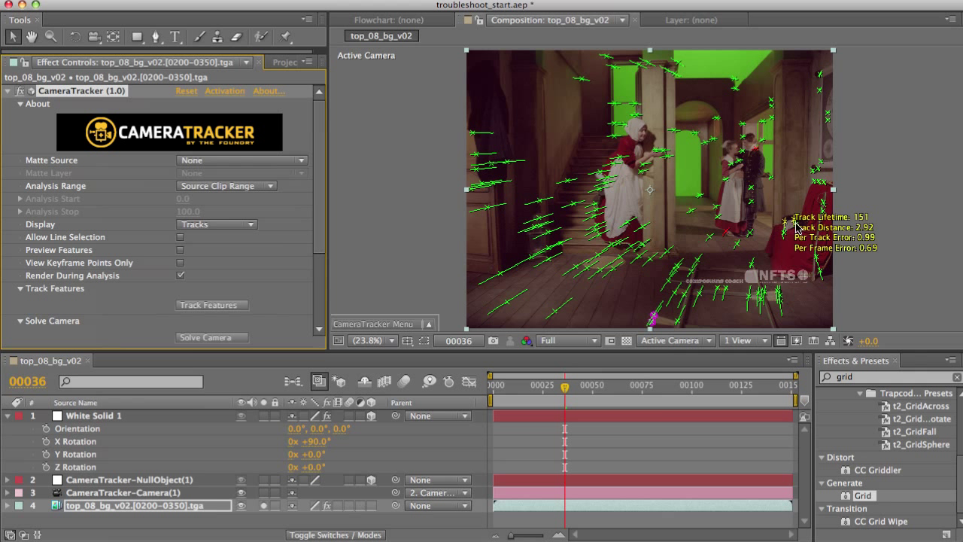
pyautogui.moveTo(785, 229)
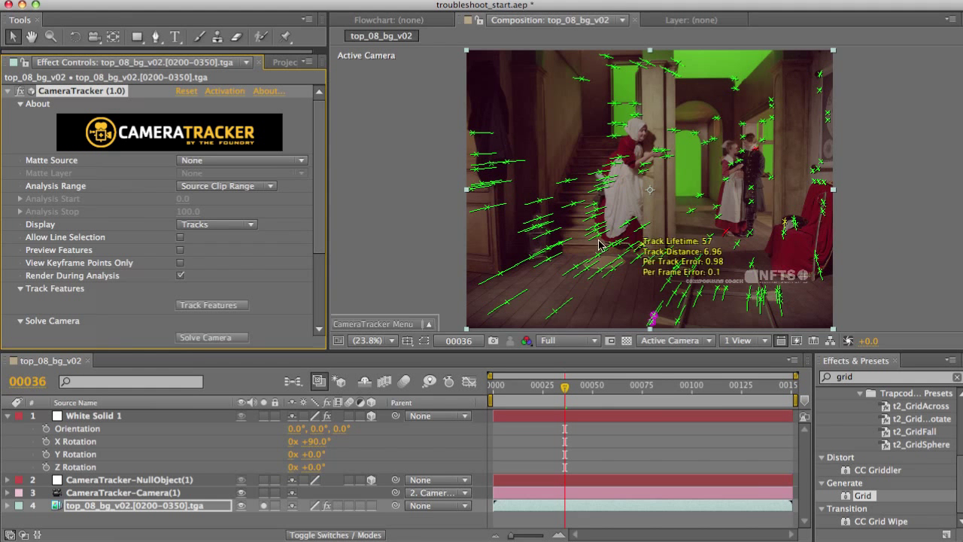
# Set the CameraTracker Display mode to Point Quality so tracks are colour-coded.
pyautogui.click(216, 224)
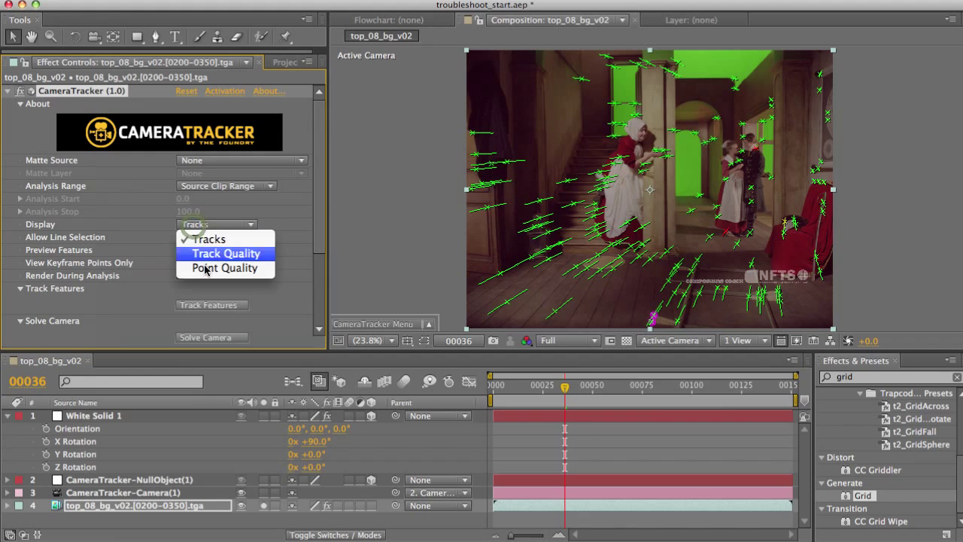
pyautogui.click(225, 268)
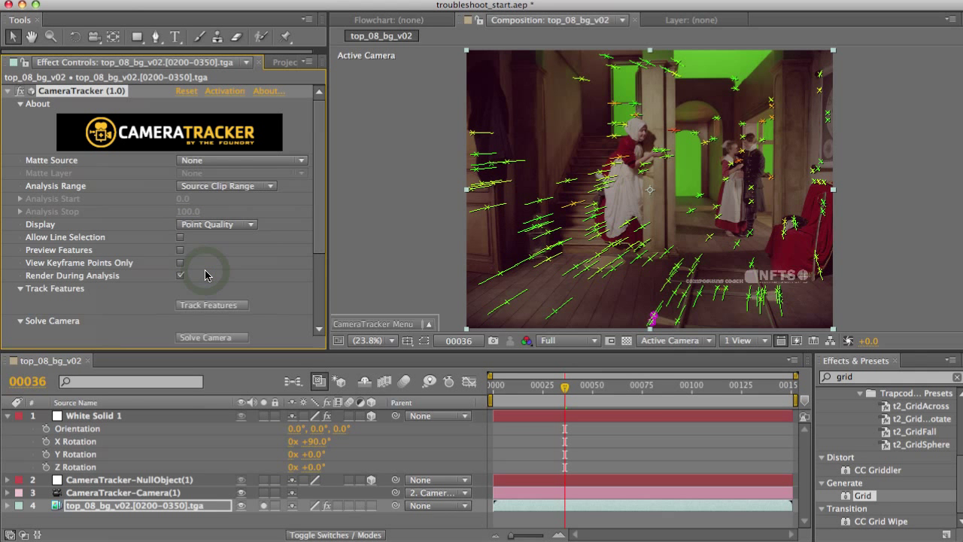
pyautogui.click(180, 274)
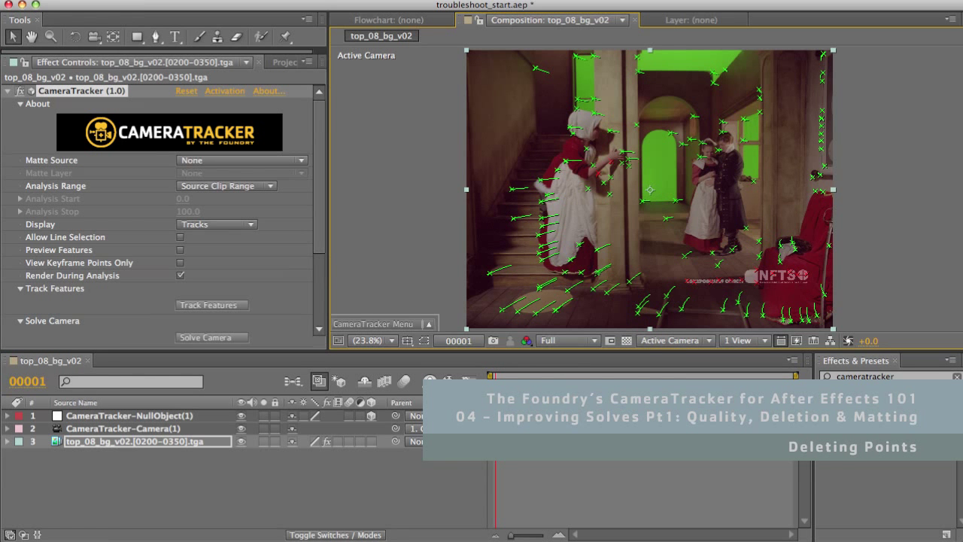
# Jump to an early then a later frame to inspect a track's lifetime and error figures.
pyautogui.click(530, 385)
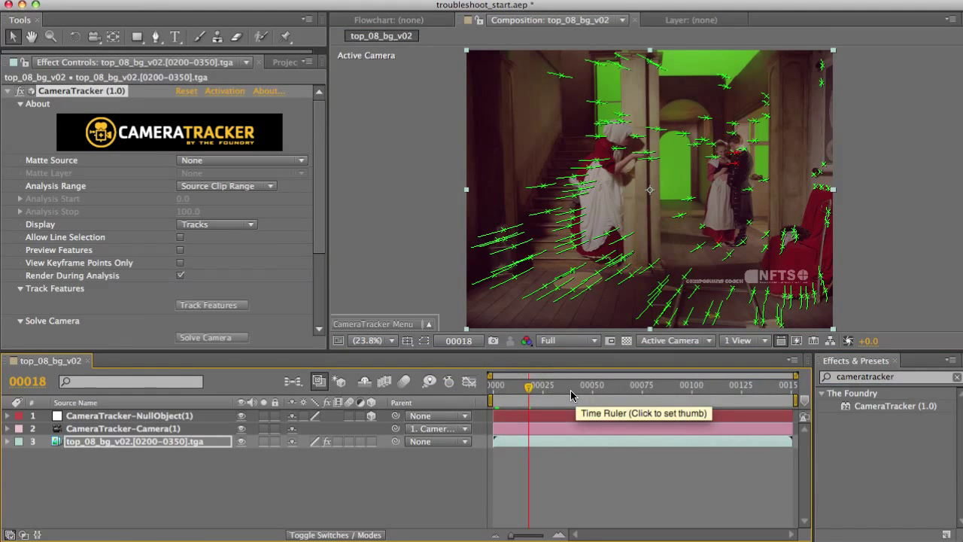
pyautogui.click(607, 385)
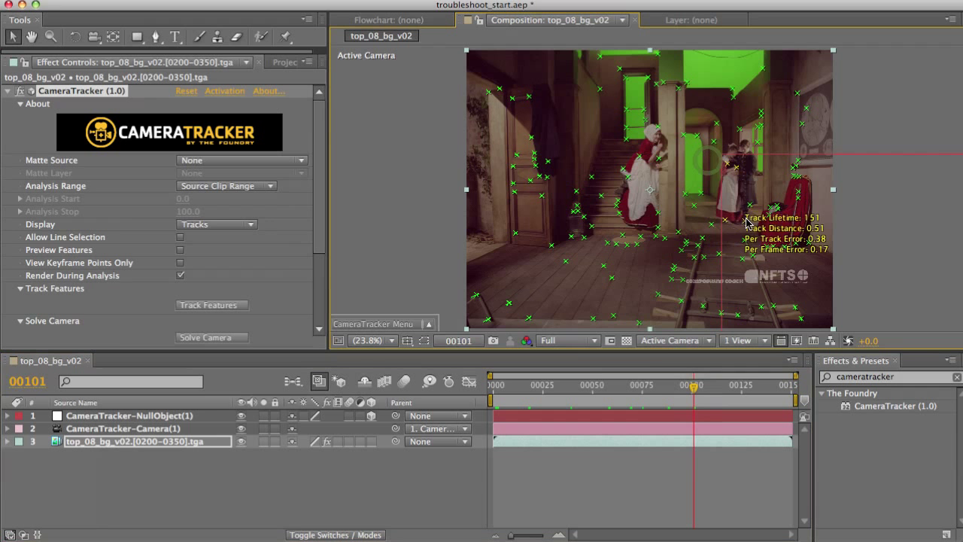
pyautogui.moveTo(609, 190)
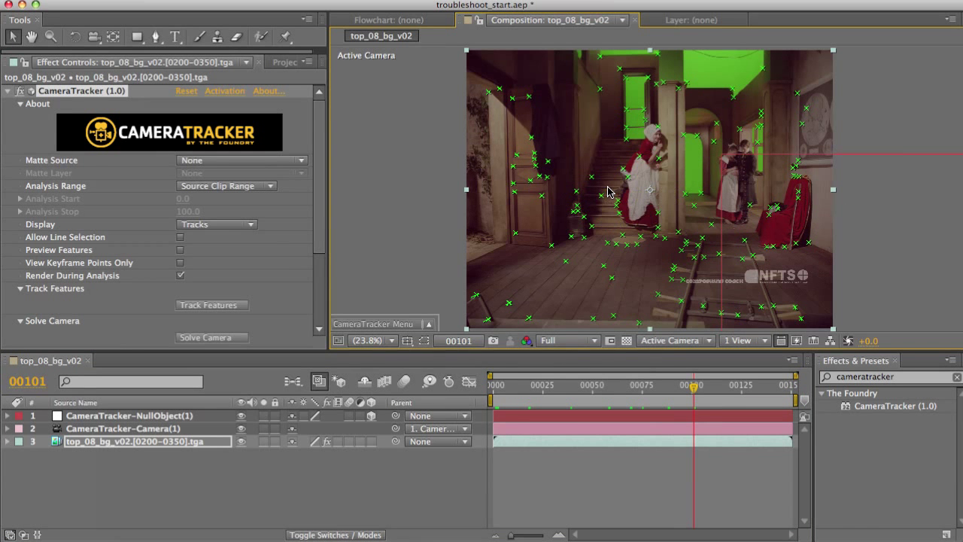
# Re-run Solve Camera, reaching 1.15 px total reprojection error, and dismiss the report.
pyautogui.click(211, 337)
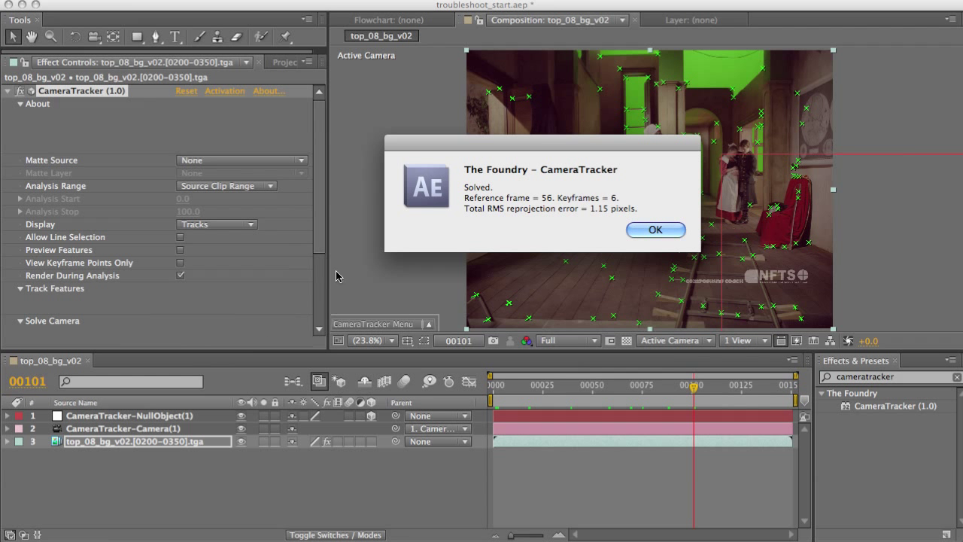
pyautogui.click(654, 229)
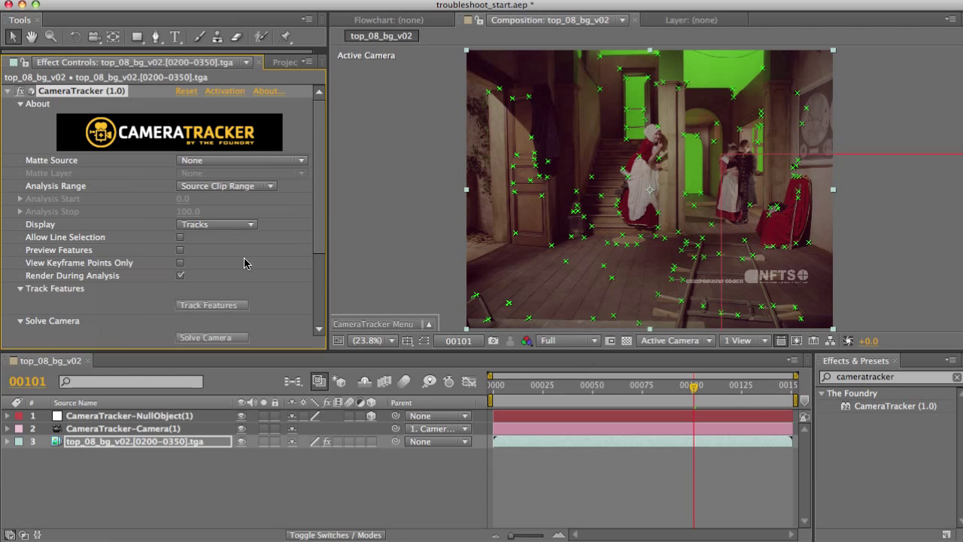
pyautogui.scroll(-3)
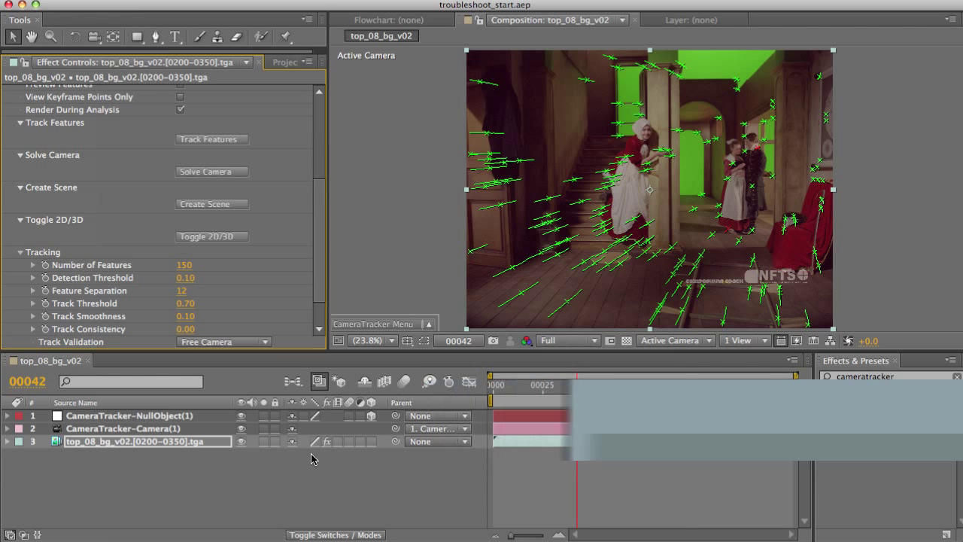
# Create a comp-sized 2048×1556 white solid via Layer > New > Solid.
pyautogui.click(284, 9)
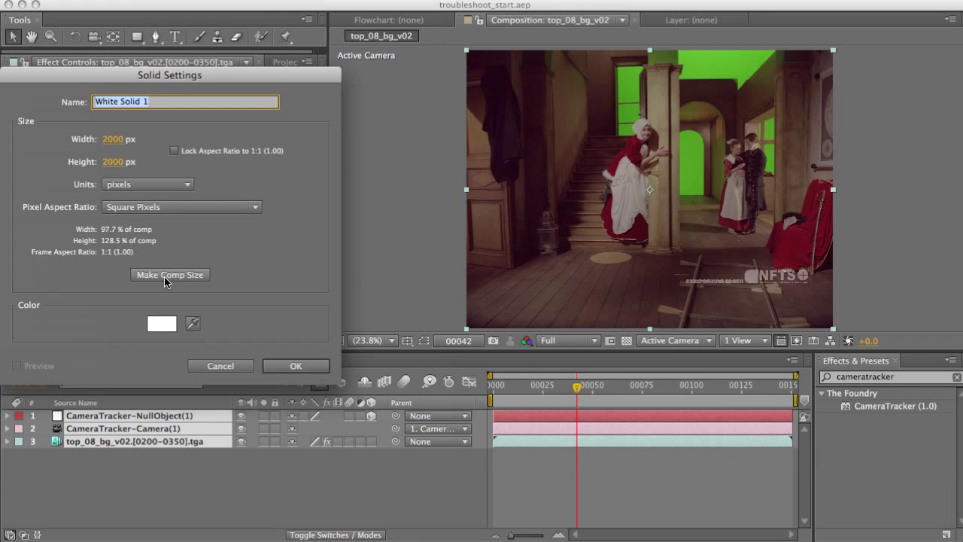
pyautogui.click(168, 273)
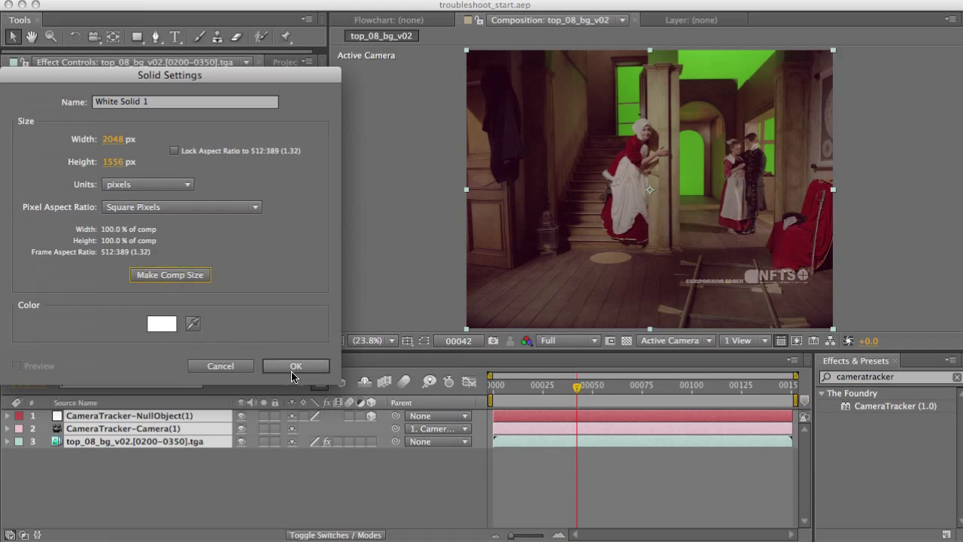
pyautogui.click(294, 365)
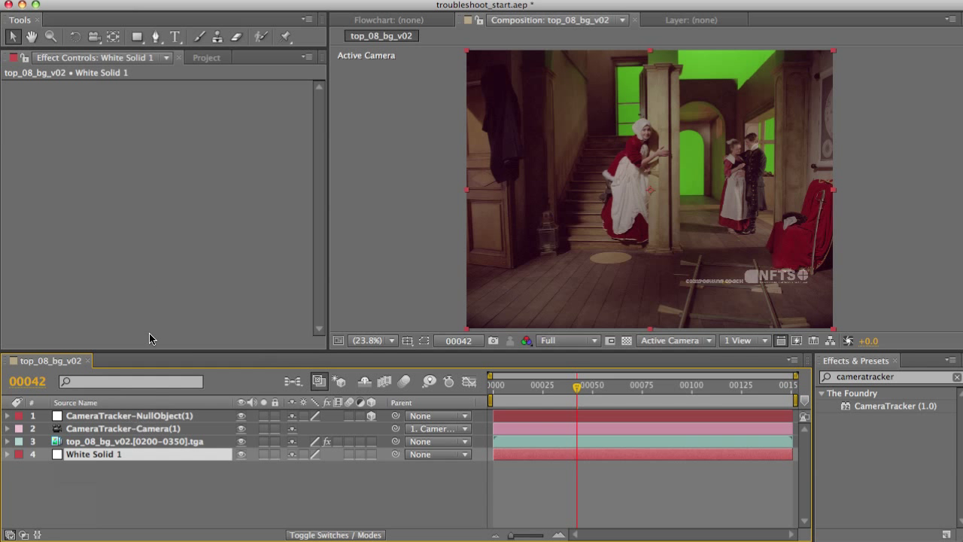
# Draw a Pen-tool mask around the couple at right and keyframe its shape at later frames.
pyautogui.click(157, 36)
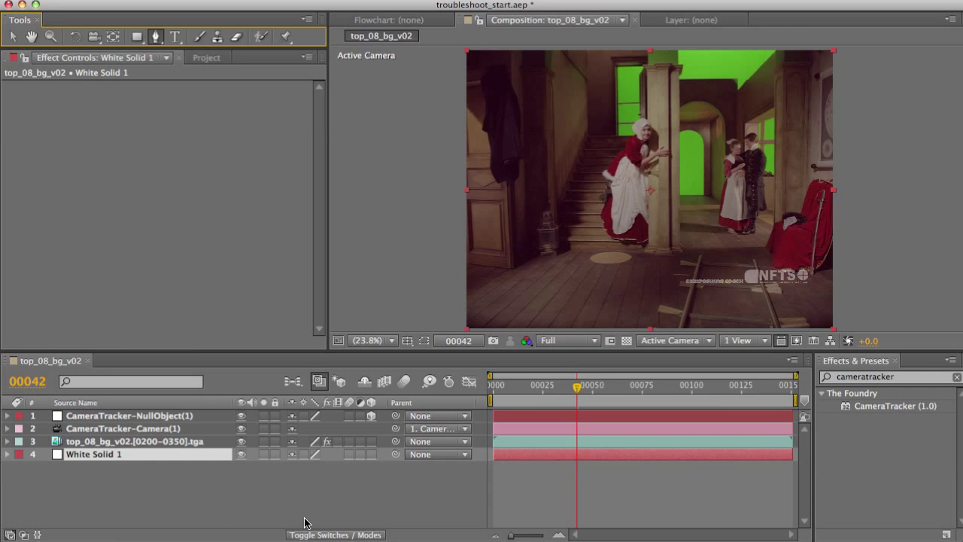
pyautogui.moveTo(725, 139)
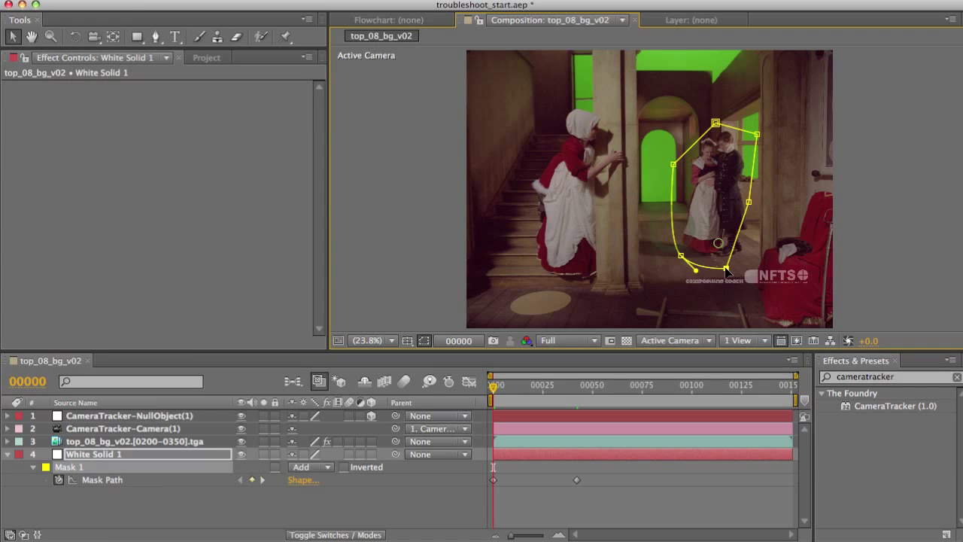
pyautogui.moveTo(725, 271); pyautogui.dragTo(760, 248)
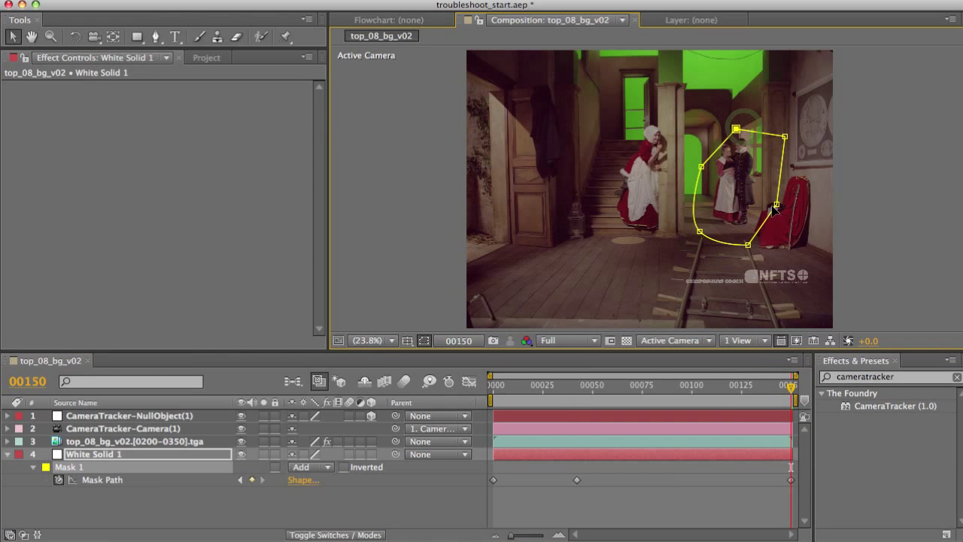
pyautogui.moveTo(775, 208); pyautogui.dragTo(760, 184)
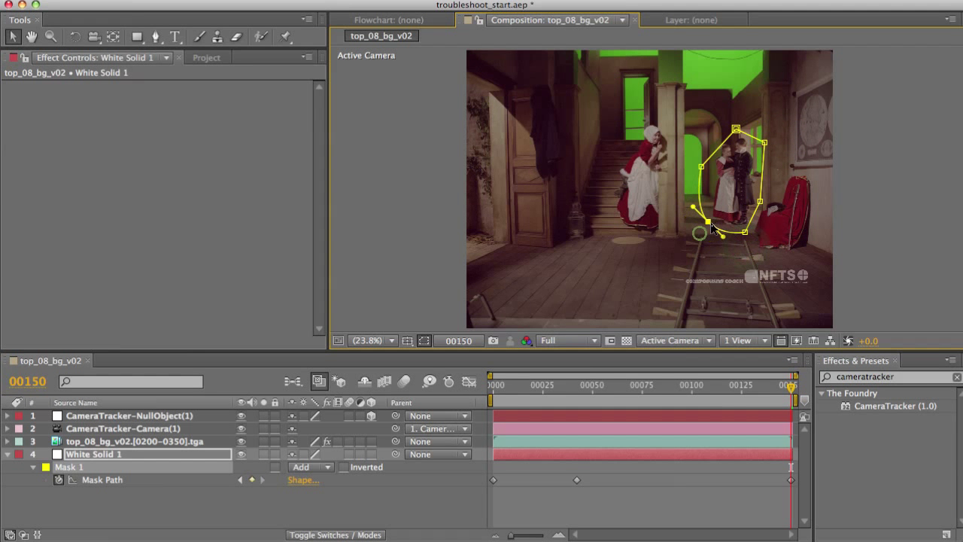
pyautogui.click(671, 385)
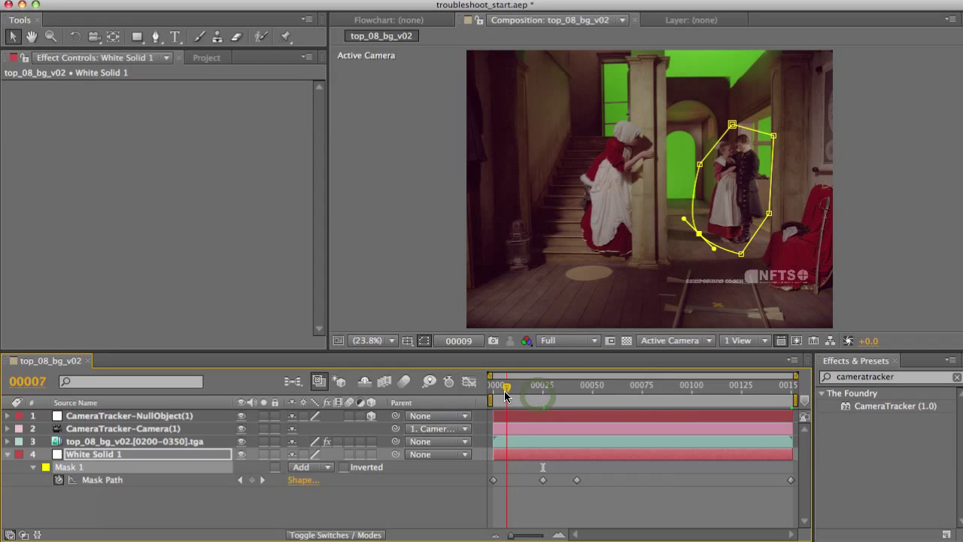
# Preview the shot to check the mask follows the couple.
pyautogui.moveTo(506, 385); pyautogui.dragTo(494, 385)
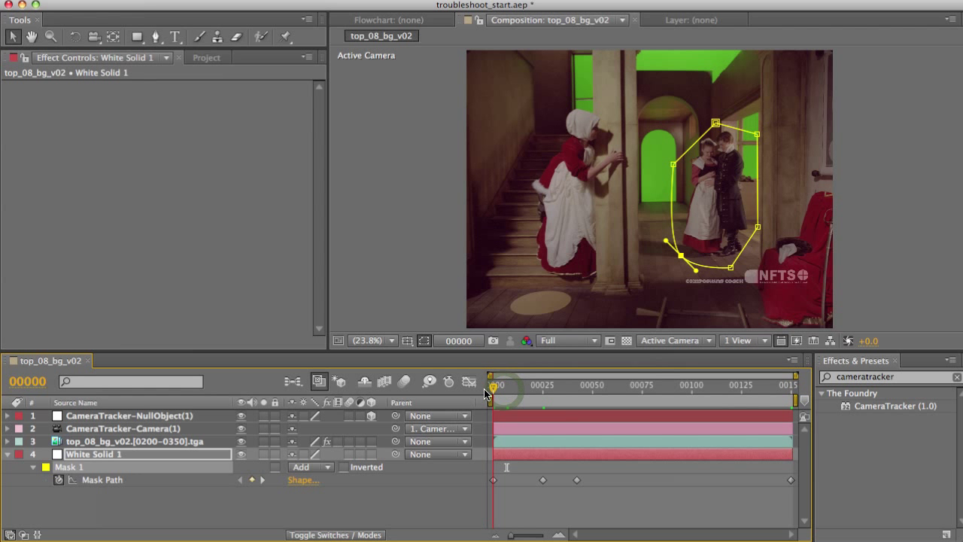
pyautogui.click(493, 385)
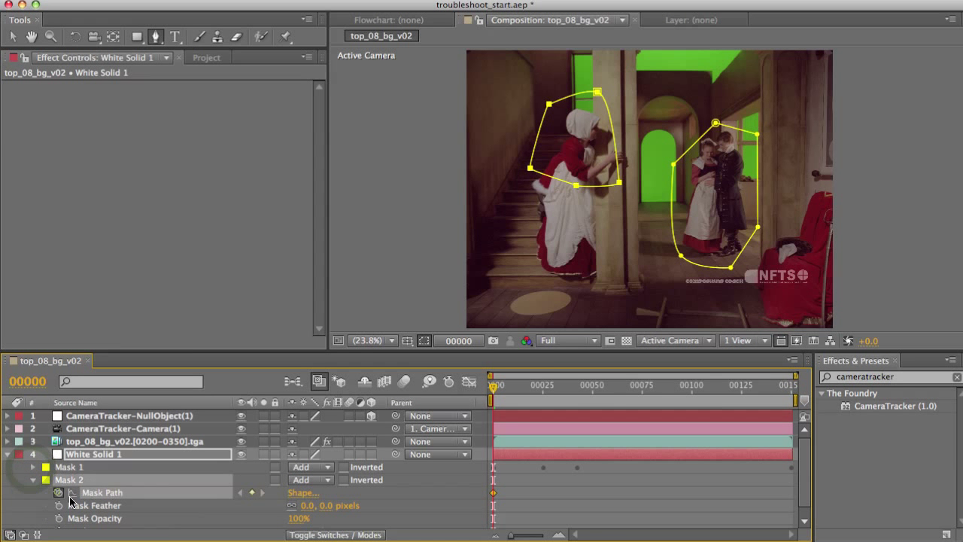
pyautogui.moveTo(776, 399)
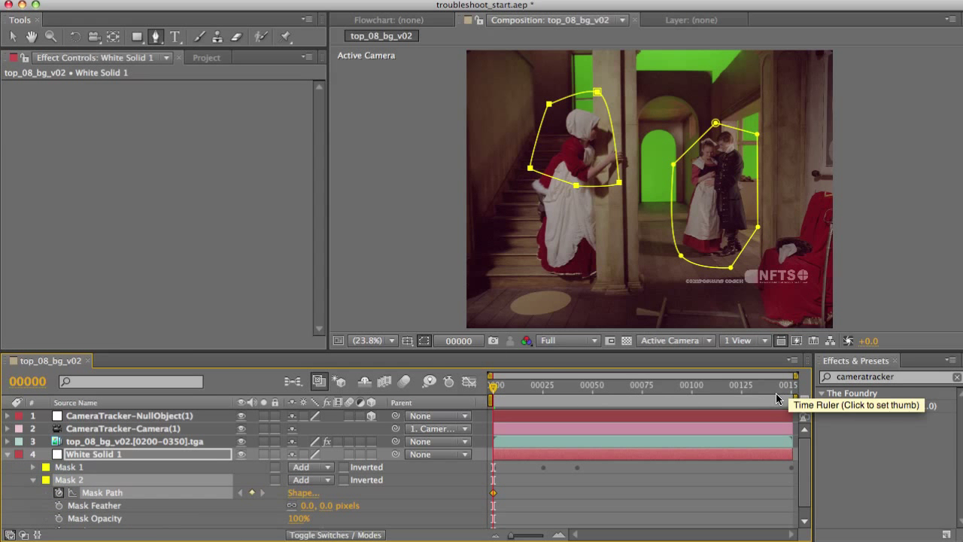
# Move to the end of the shot to keyframe Mask 2 around the woman on the stairs.
pyautogui.click(790, 385)
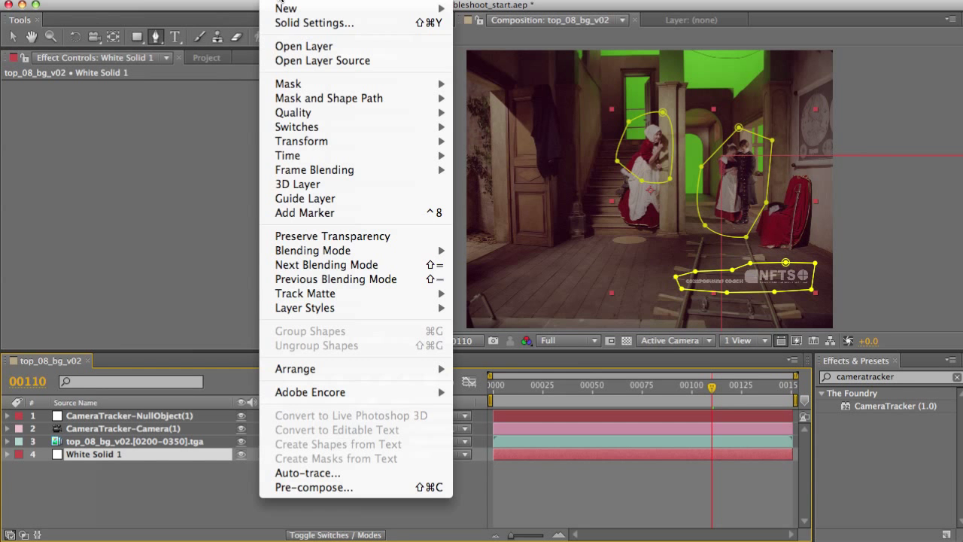
# Pre-compose White Solid 1 into White Solid 1 Comp 1, keeping Move all attributes.
pyautogui.click(313, 487)
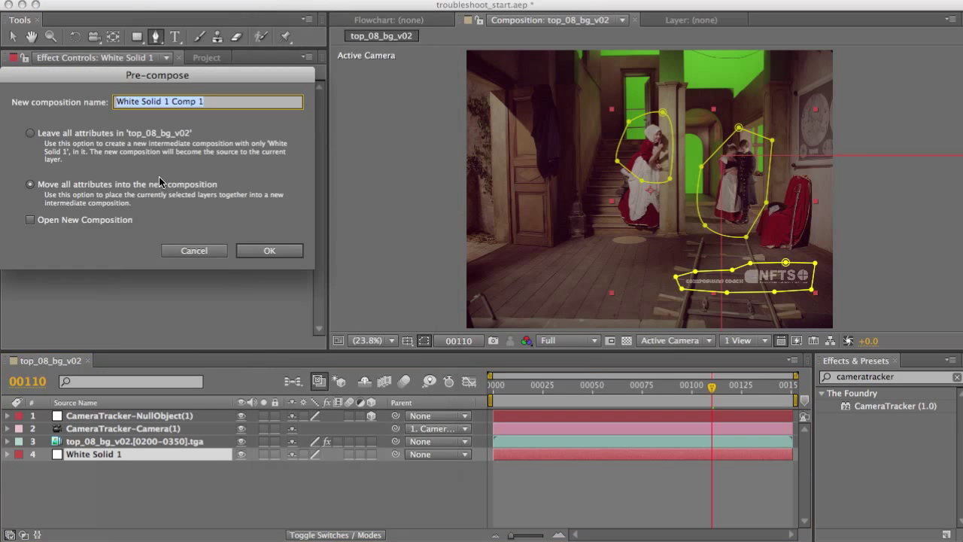
pyautogui.click(270, 250)
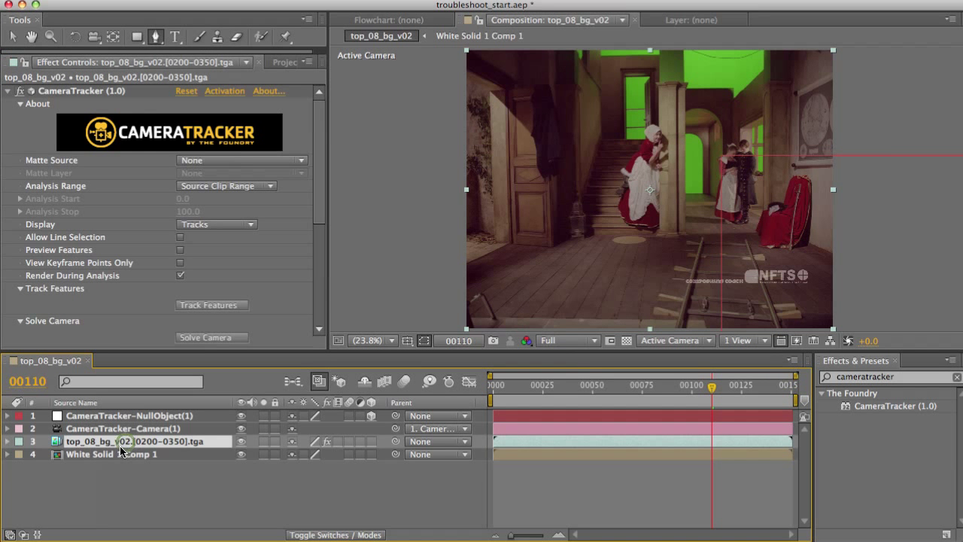
# Set the footage's Matte Source to Matte Alpha from White Solid 1 Comp 1 and enable Preview Features.
pyautogui.click(241, 160)
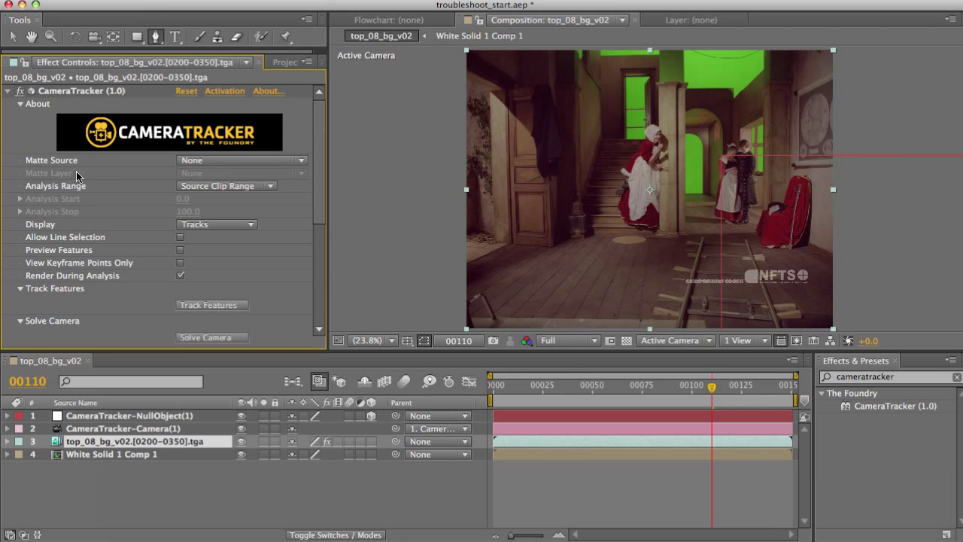
pyautogui.click(240, 173)
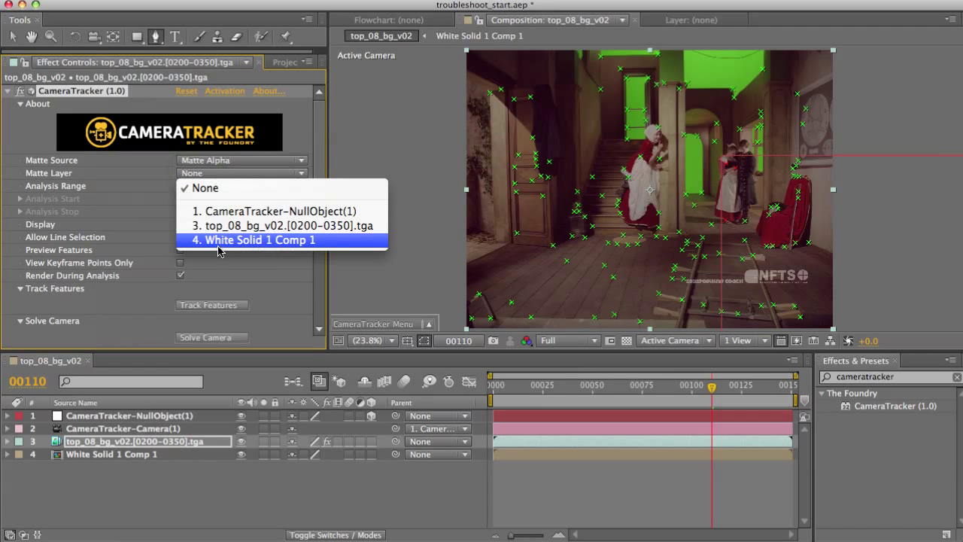
pyautogui.click(251, 239)
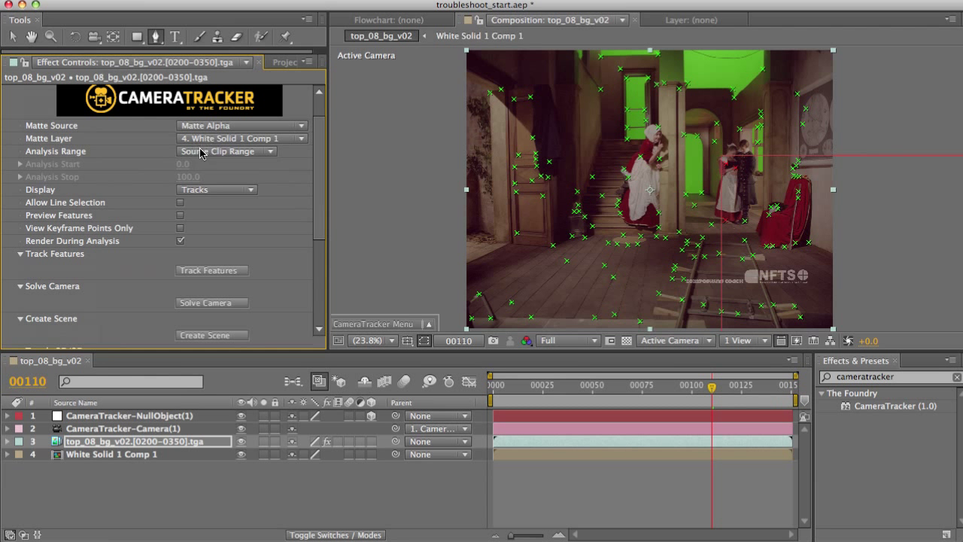
pyautogui.click(181, 215)
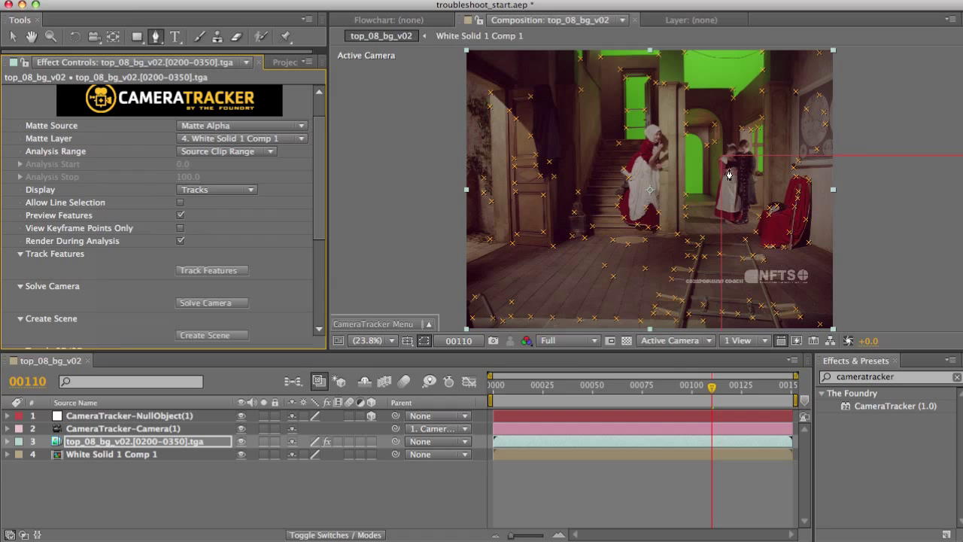
pyautogui.moveTo(668, 171)
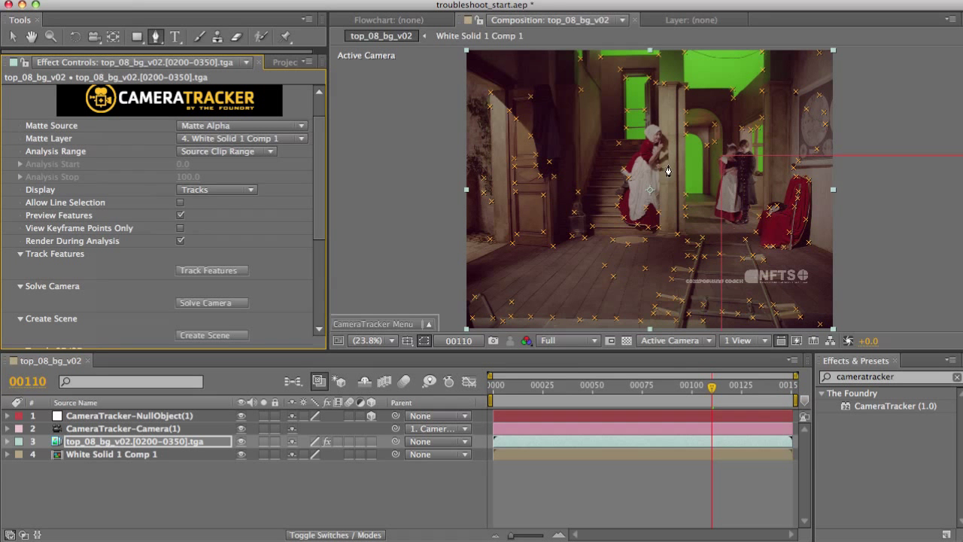
# Run Track Features with the matte, overwriting old data, then Solve Camera to reach 1.14 px error.
pyautogui.click(211, 270)
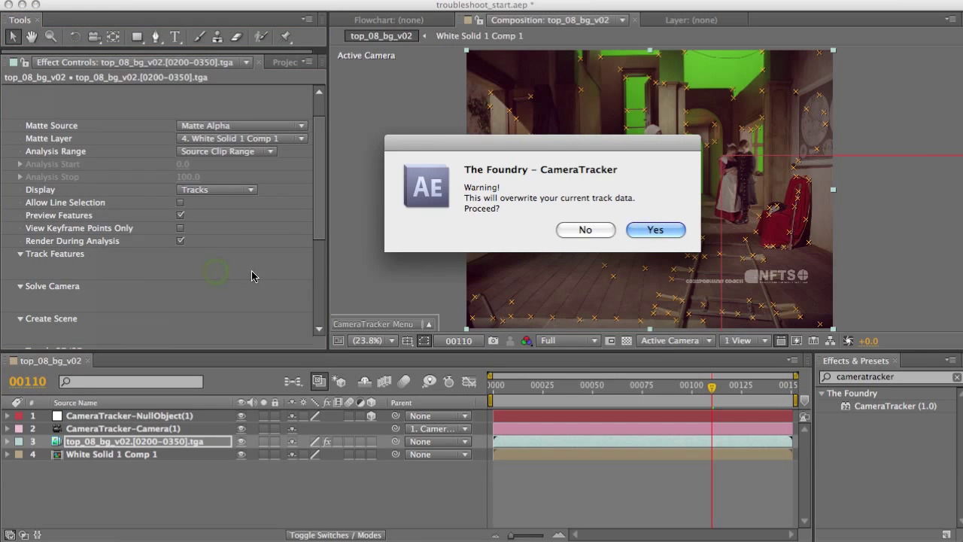
pyautogui.click(653, 229)
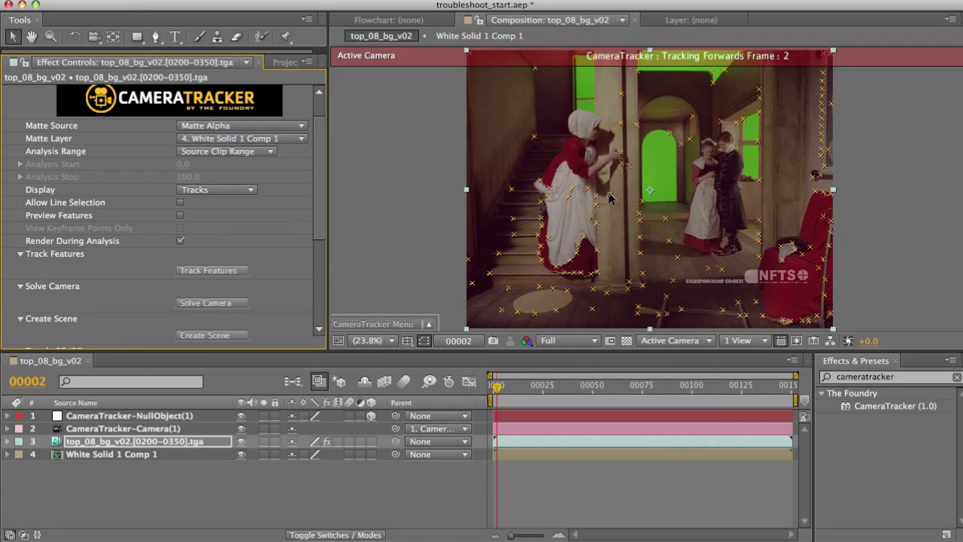
pyautogui.click(211, 301)
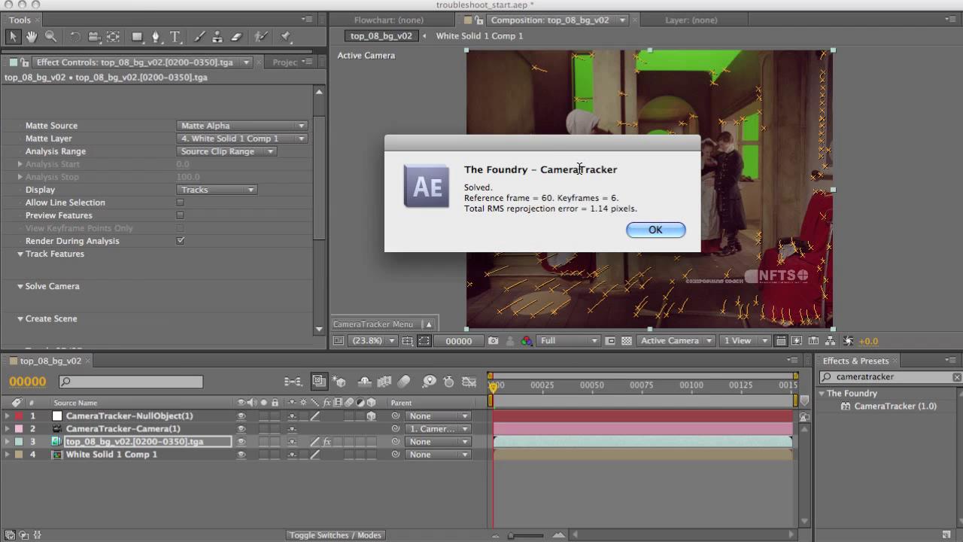